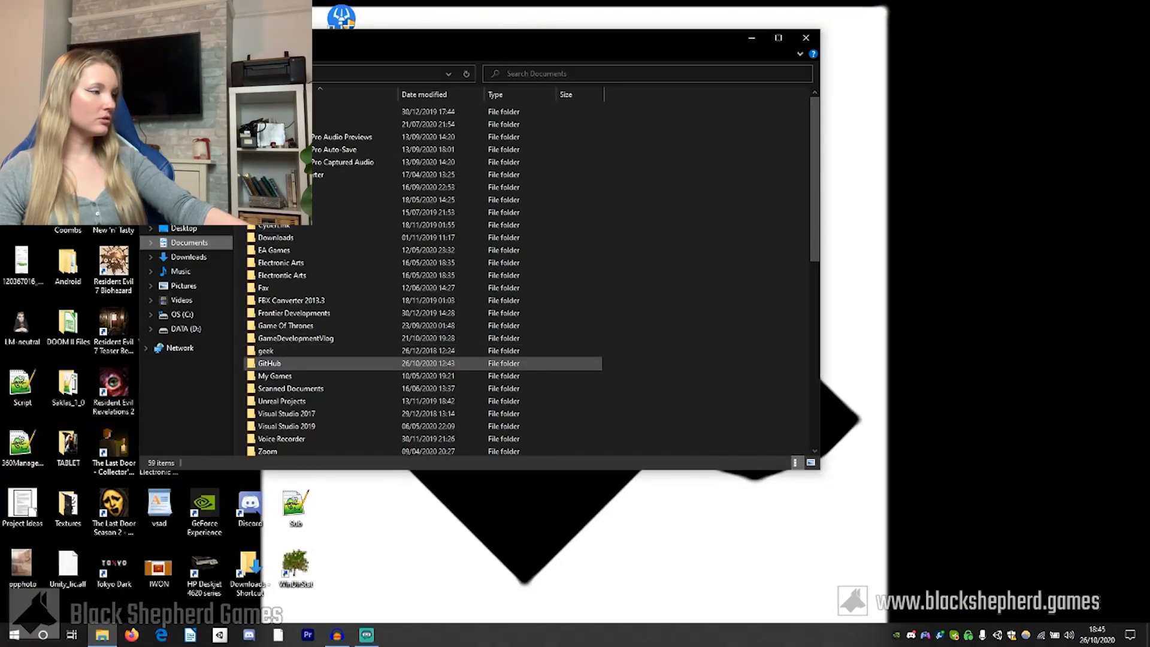
# - Open the hand-drawn mansion floor plan sketch in the photo viewer
pyautogui.doubleClick(269, 363)
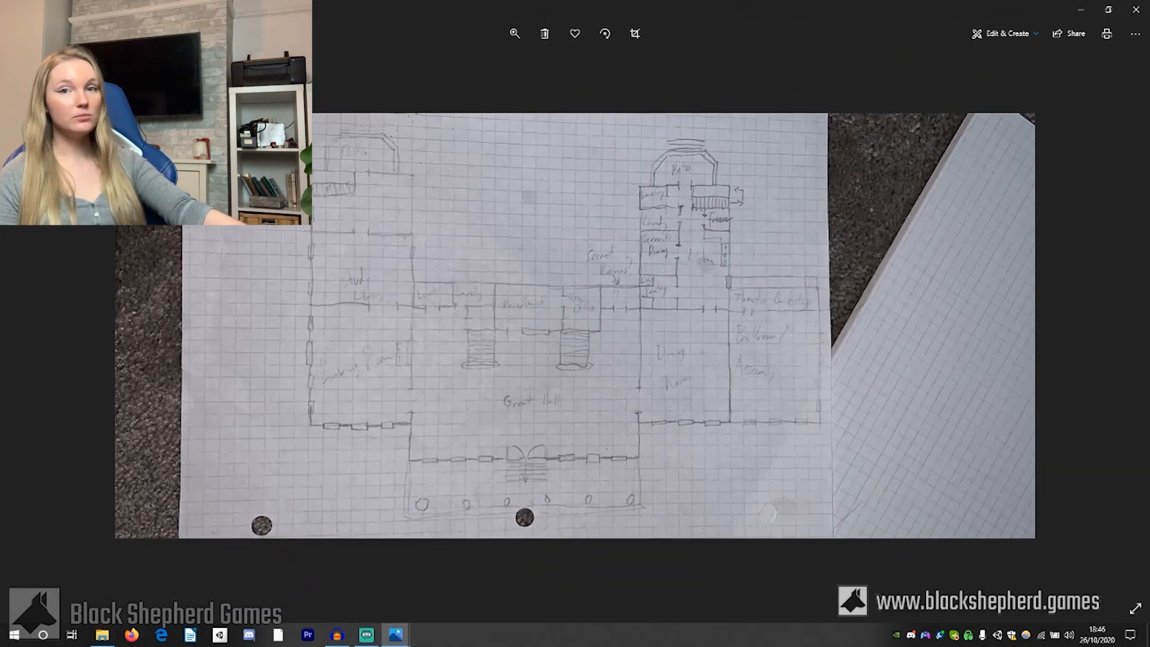
pyautogui.moveTo(395, 635)
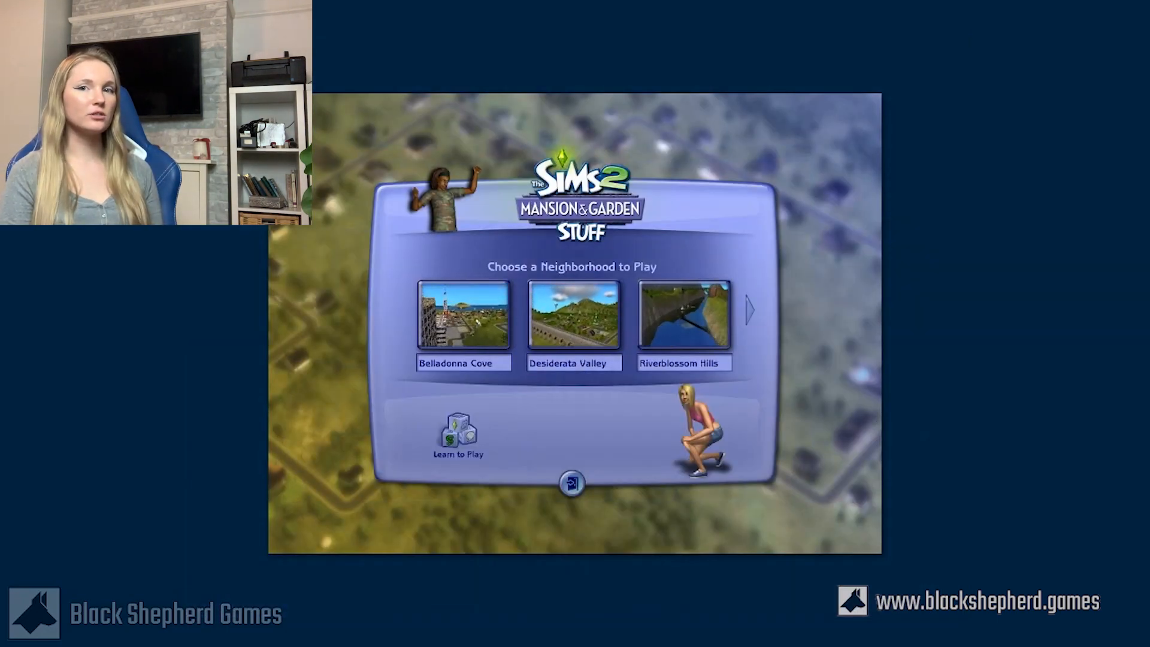
pyautogui.moveTo(682, 315)
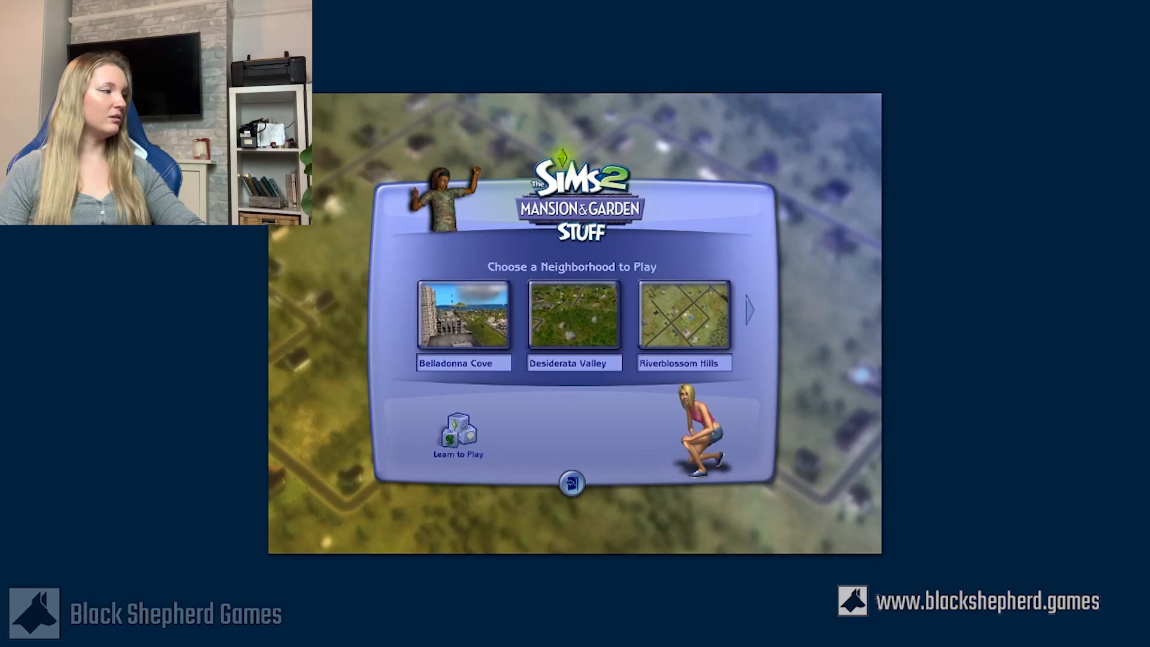
# - Page to the remaining neighborhoods and pick London to play
pyautogui.click(749, 312)
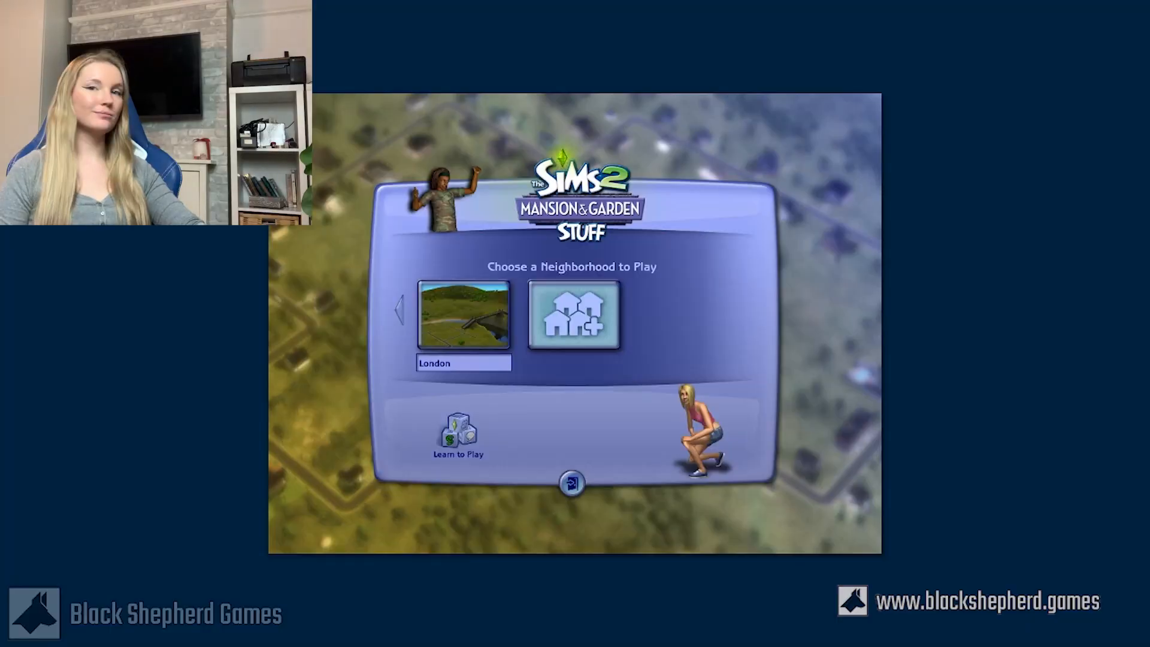
pyautogui.click(463, 315)
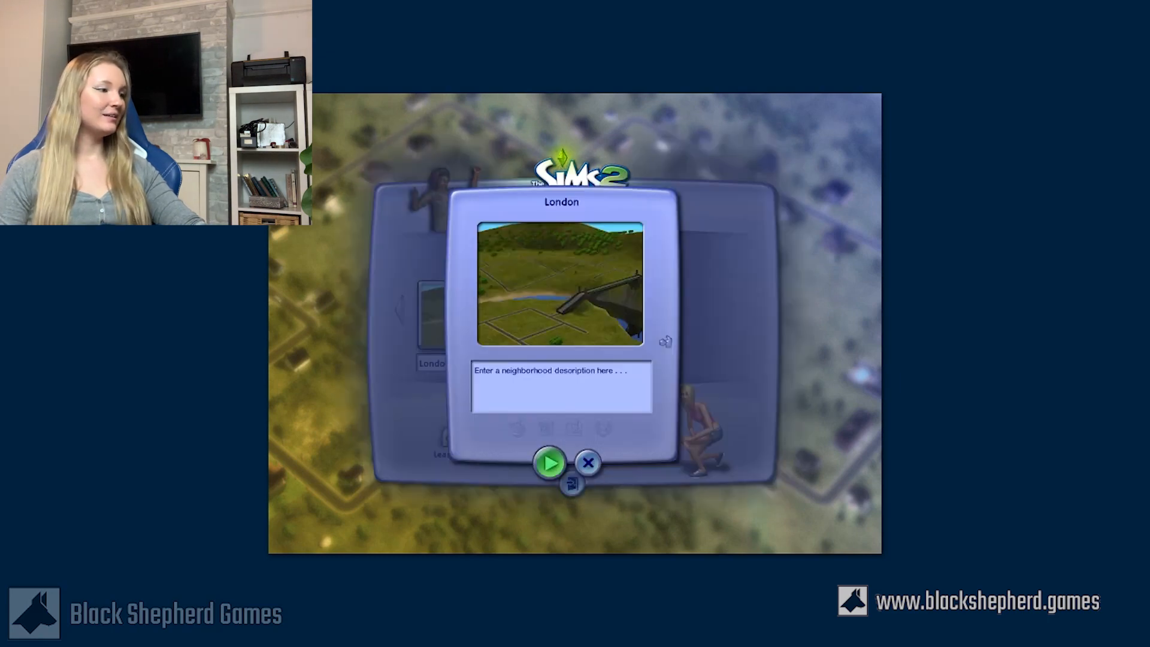
# - Start playing the London neighborhood to reach its map
pyautogui.click(548, 463)
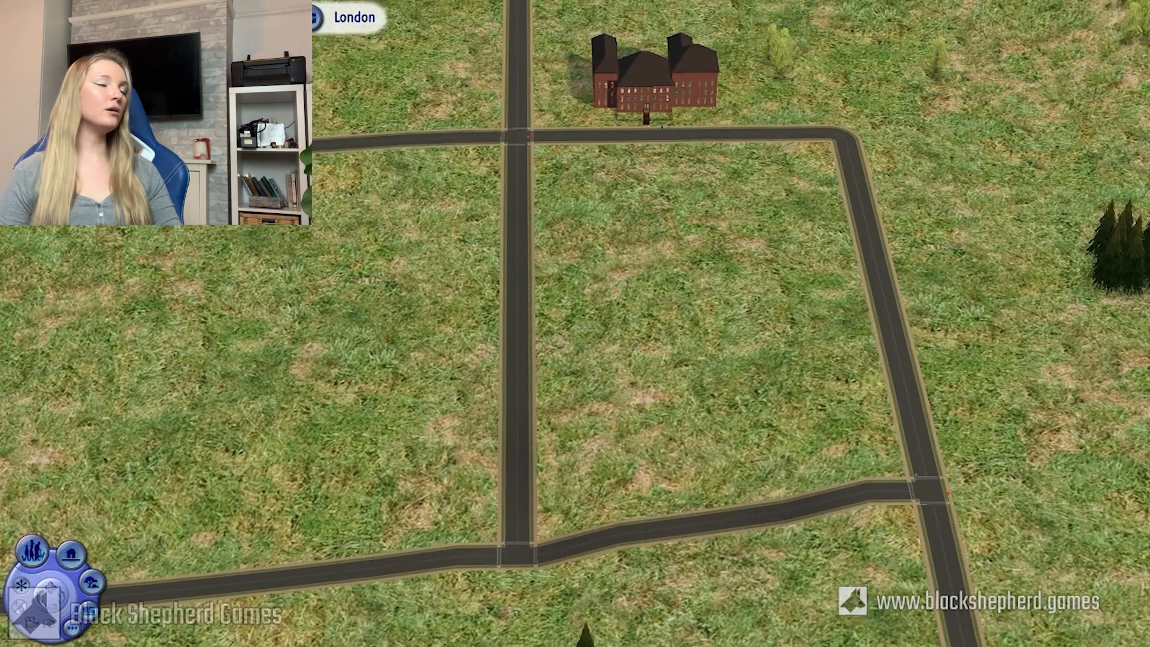
pyautogui.moveTo(67, 555)
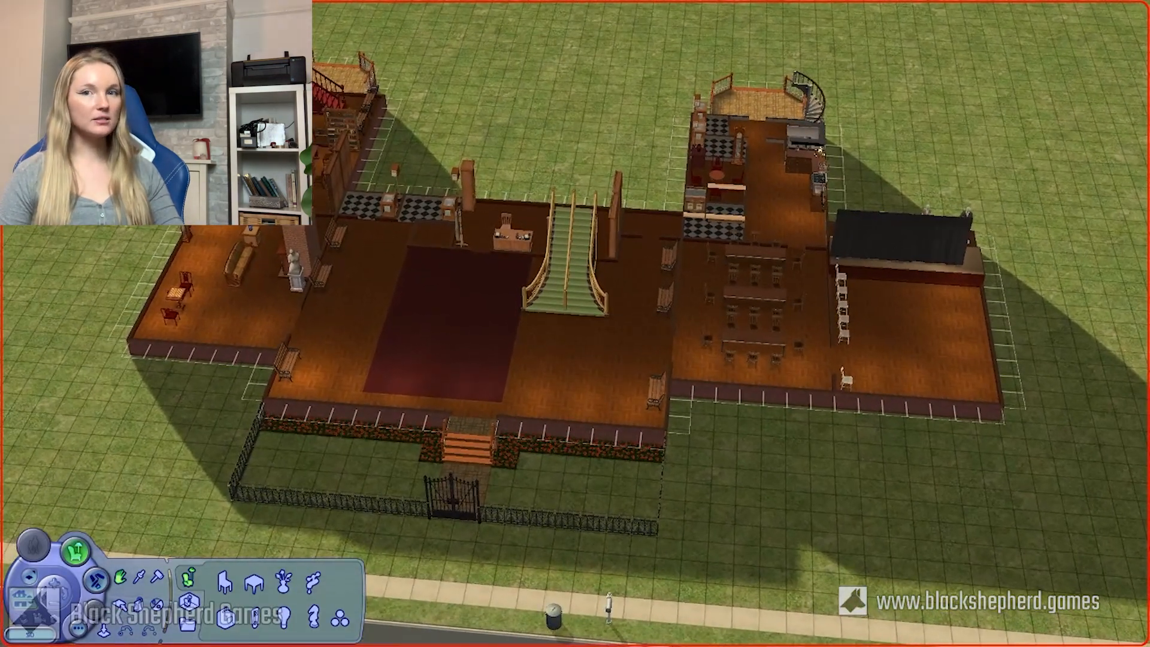
pyautogui.scroll(-3)
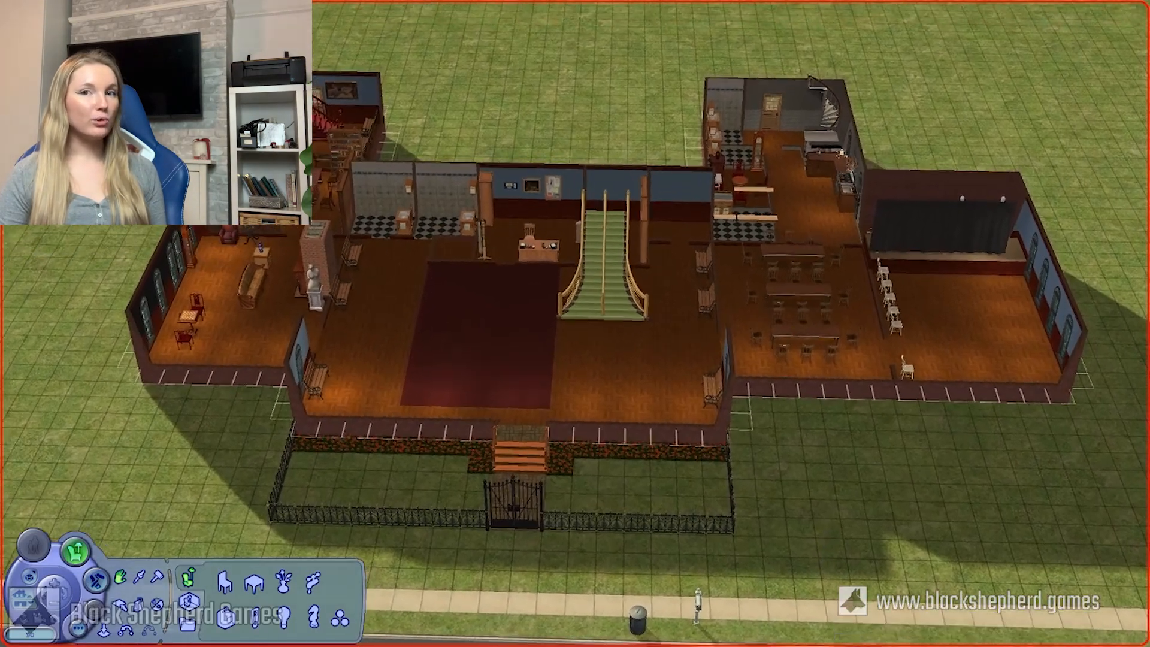
# - Quit The Sims 2 via the options panel, answering the save-before-quitting prompt
pyautogui.scroll(3)
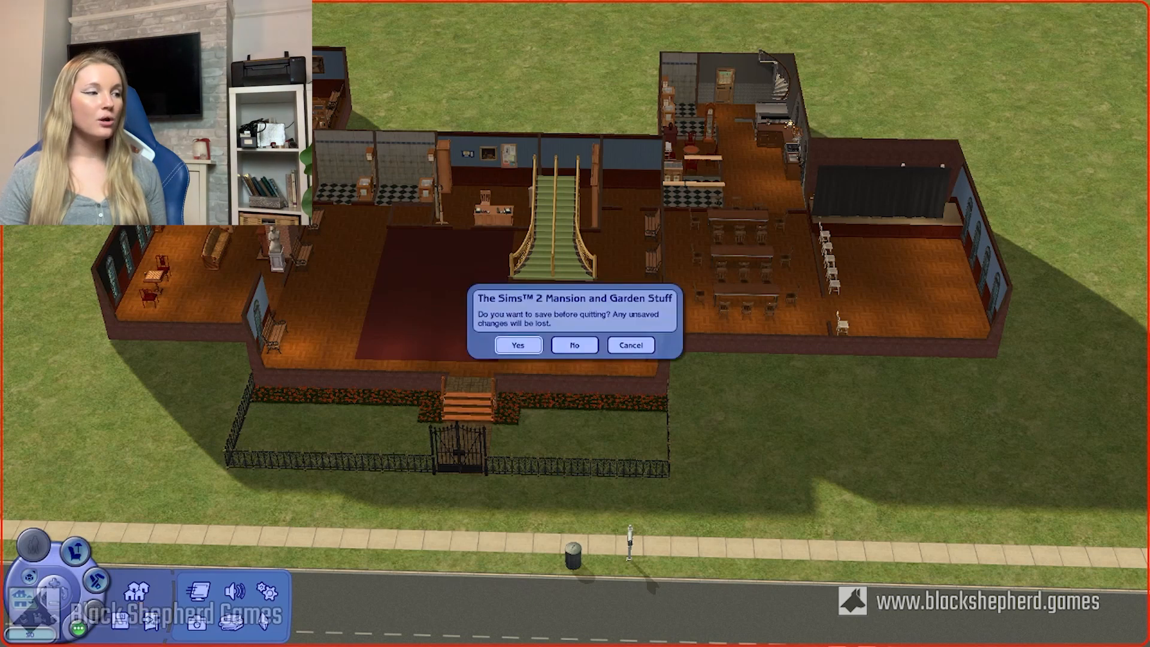
pyautogui.click(574, 346)
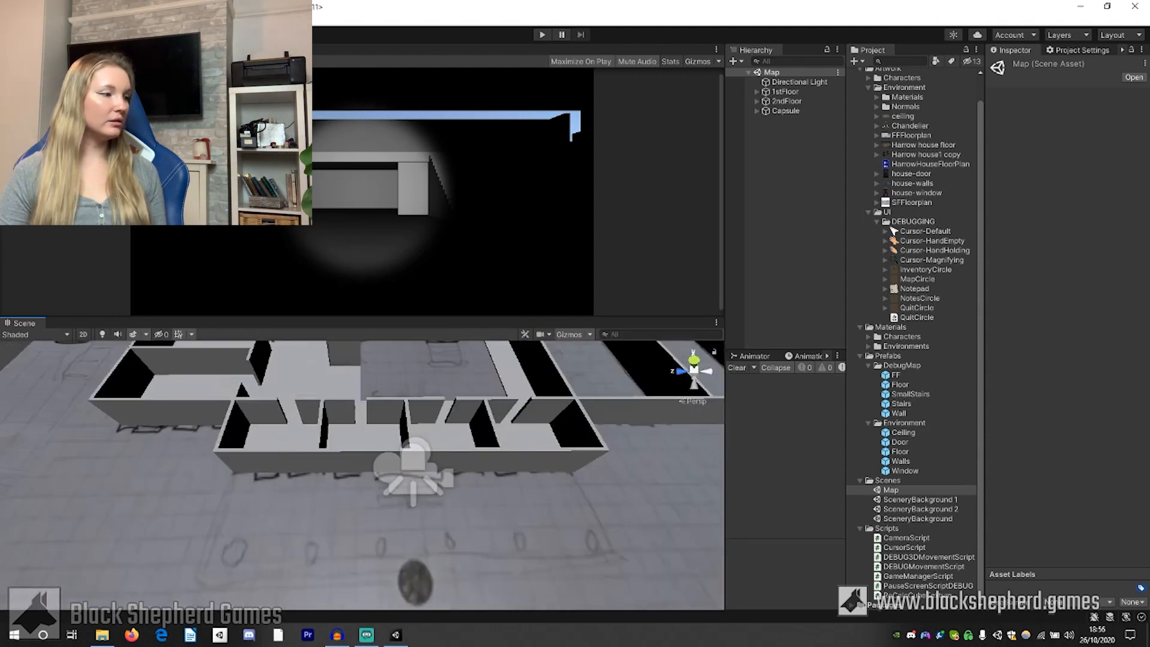
# - Select the Capsule's Main Camera and its Spot Light in the Hierarchy, then enter play mode
pyautogui.click(786, 101)
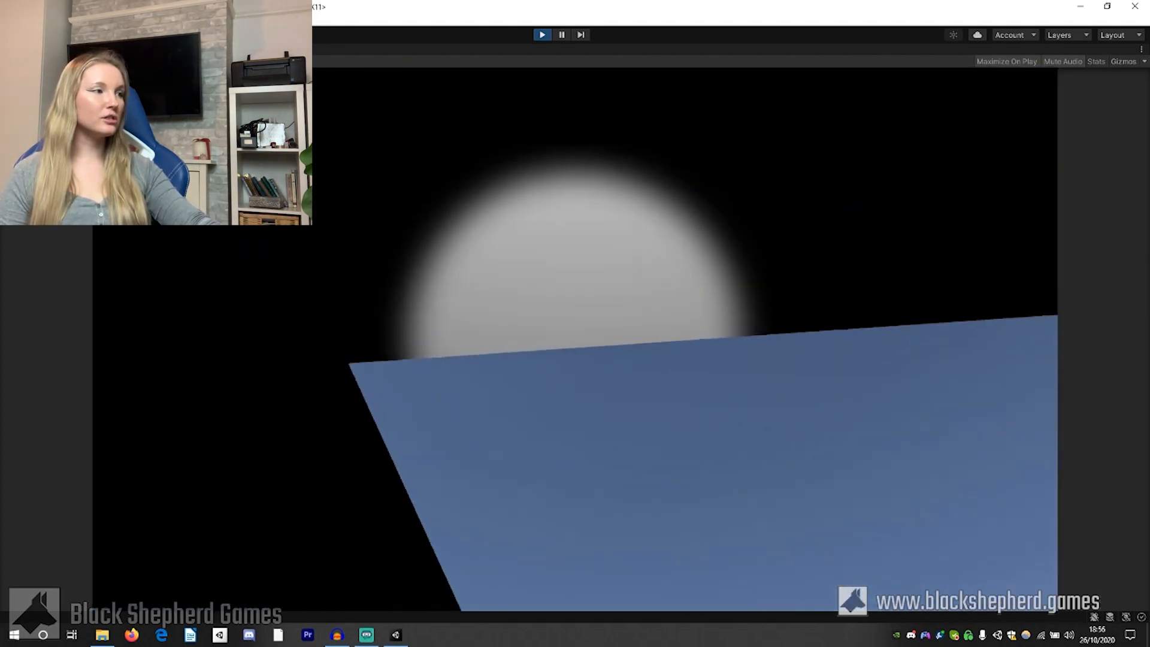
pyautogui.click(562, 34)
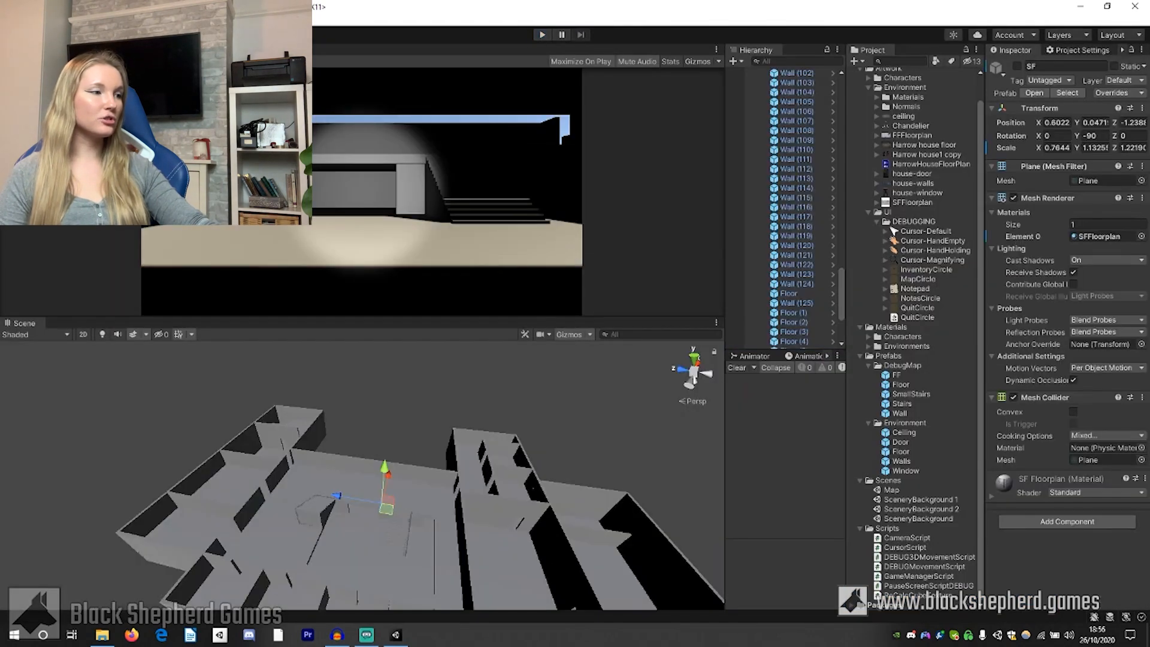
pyautogui.click(787, 344)
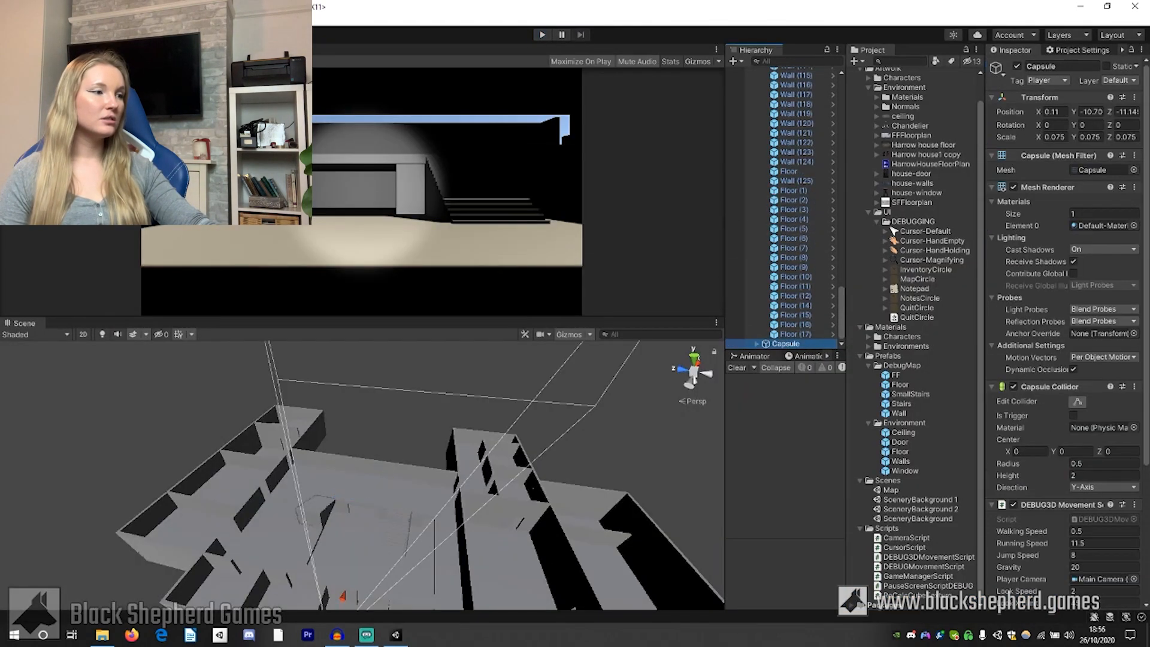
pyautogui.click(793, 344)
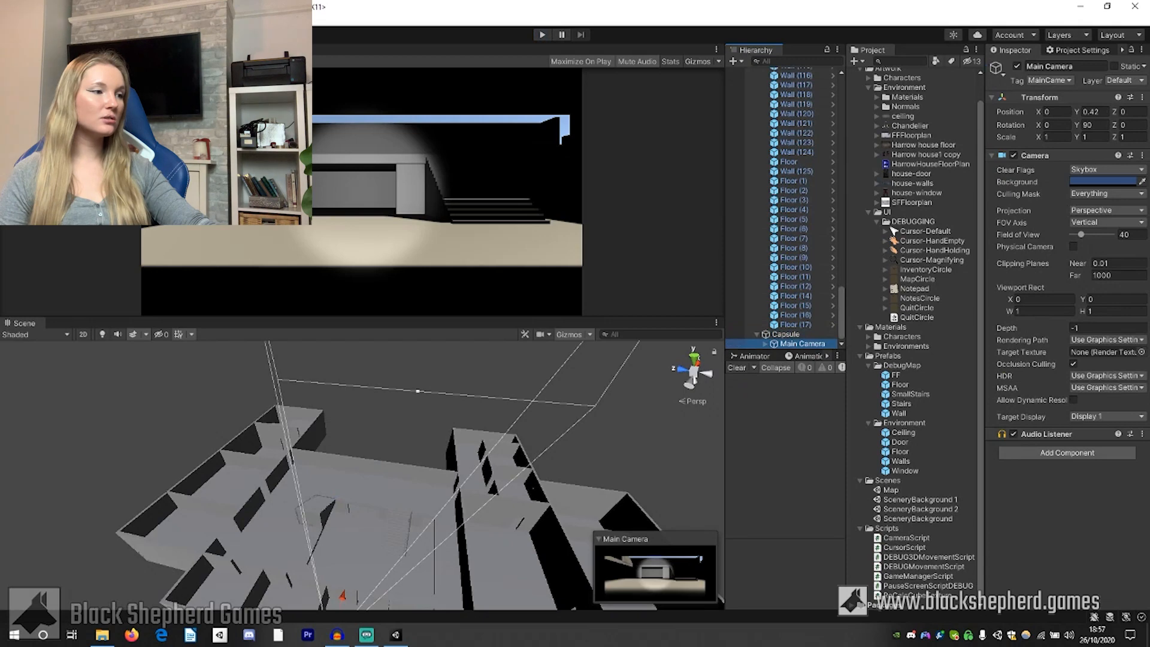
pyautogui.click(805, 344)
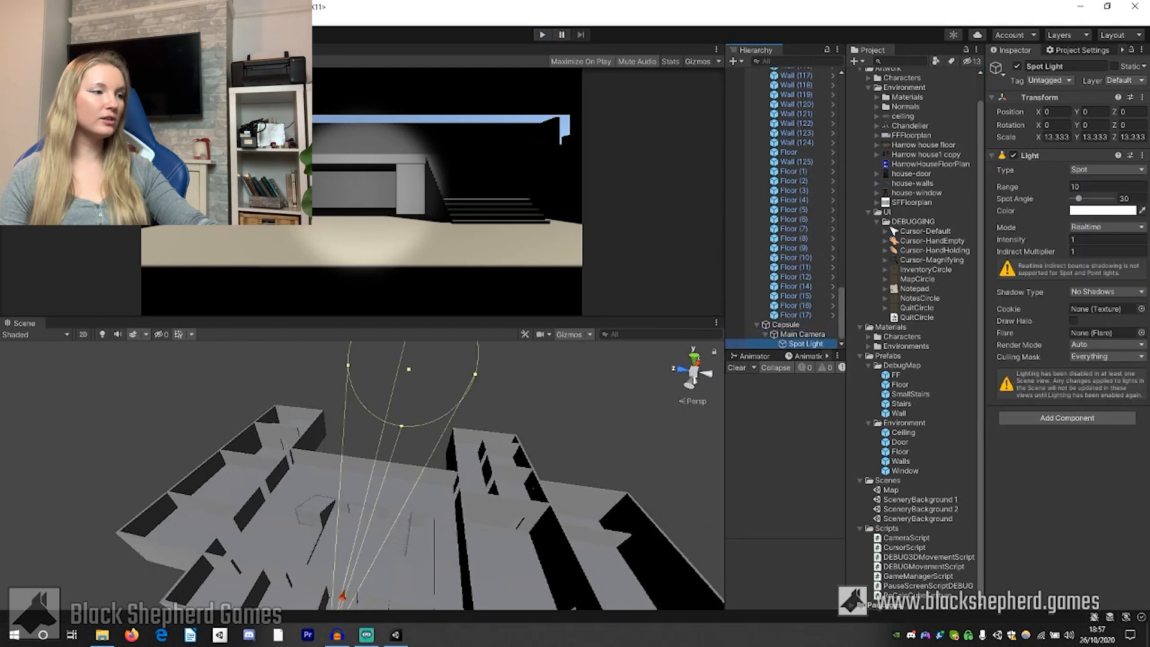
pyautogui.click(542, 35)
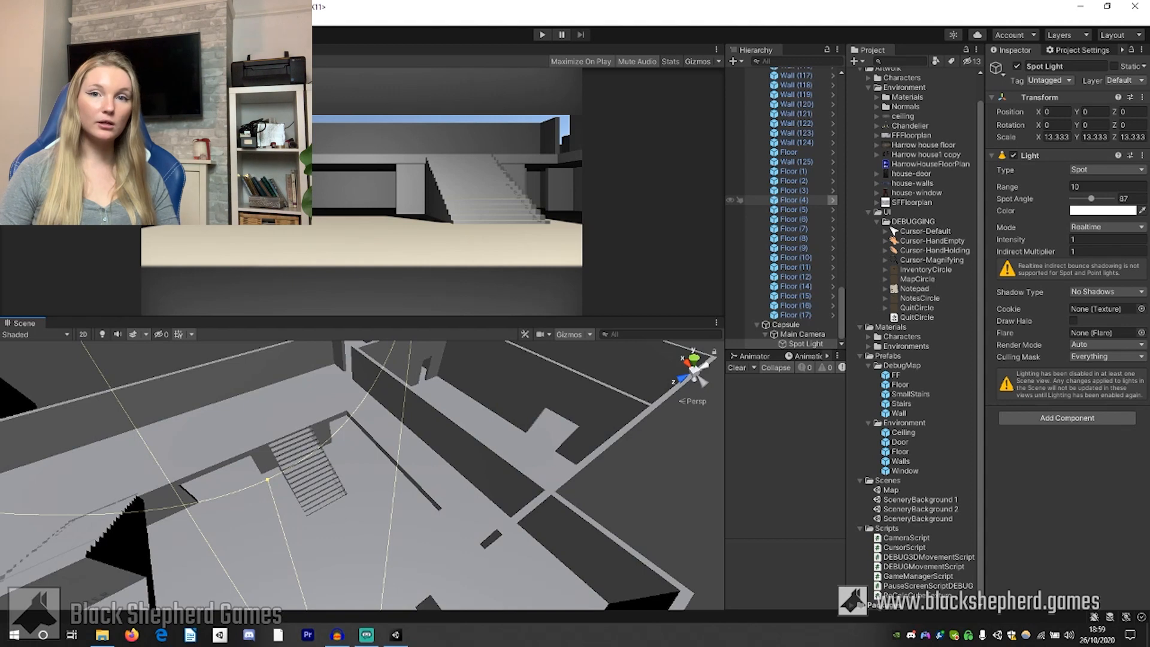
pyautogui.moveTo(793, 209)
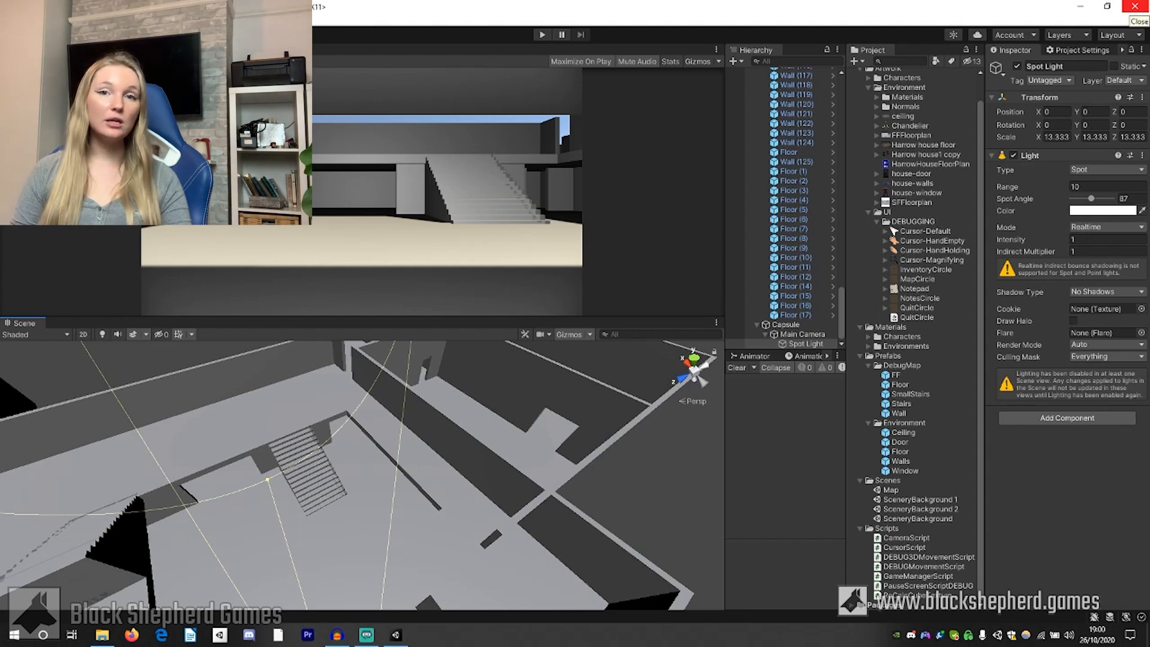
# - Close the Unity editor after widening the spot light to 87 degrees
pyautogui.click(131, 635)
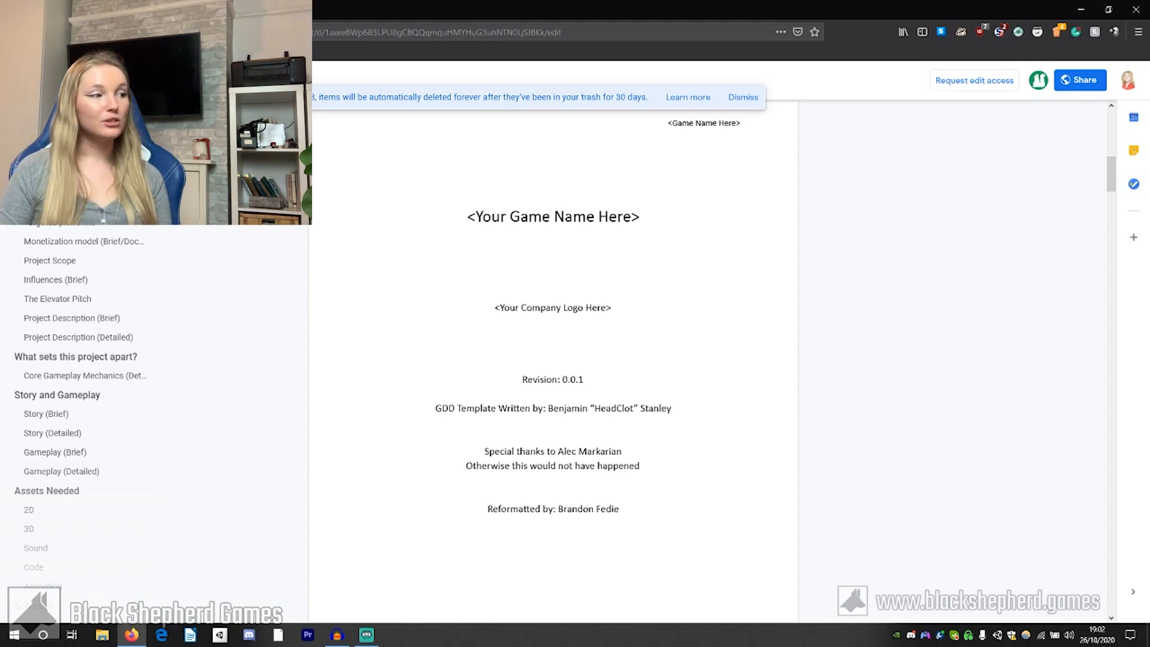
# - Scroll past the title and license pages to the contents and jump to Overview
pyautogui.scroll(-3)
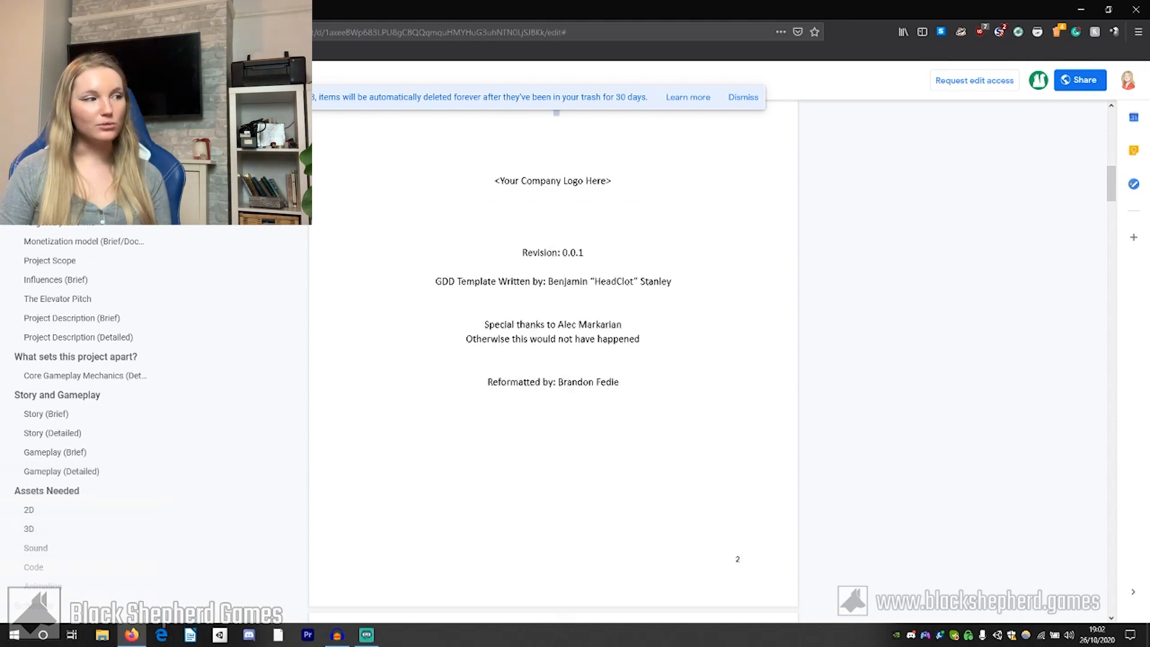
pyautogui.scroll(-3)
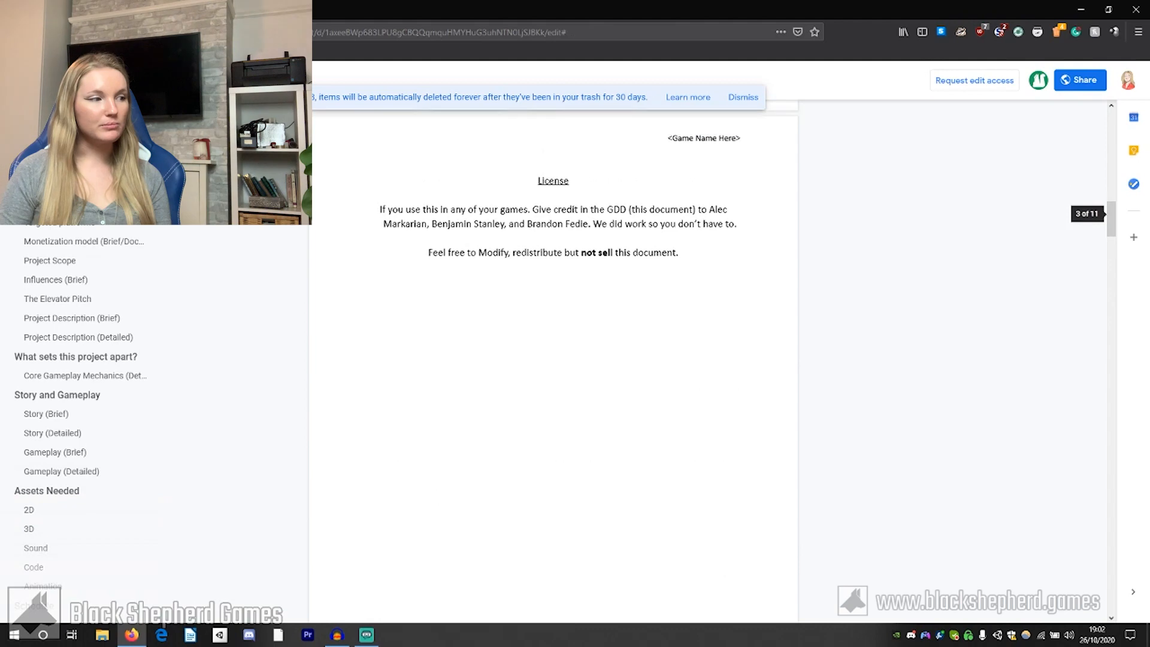
pyautogui.scroll(-3)
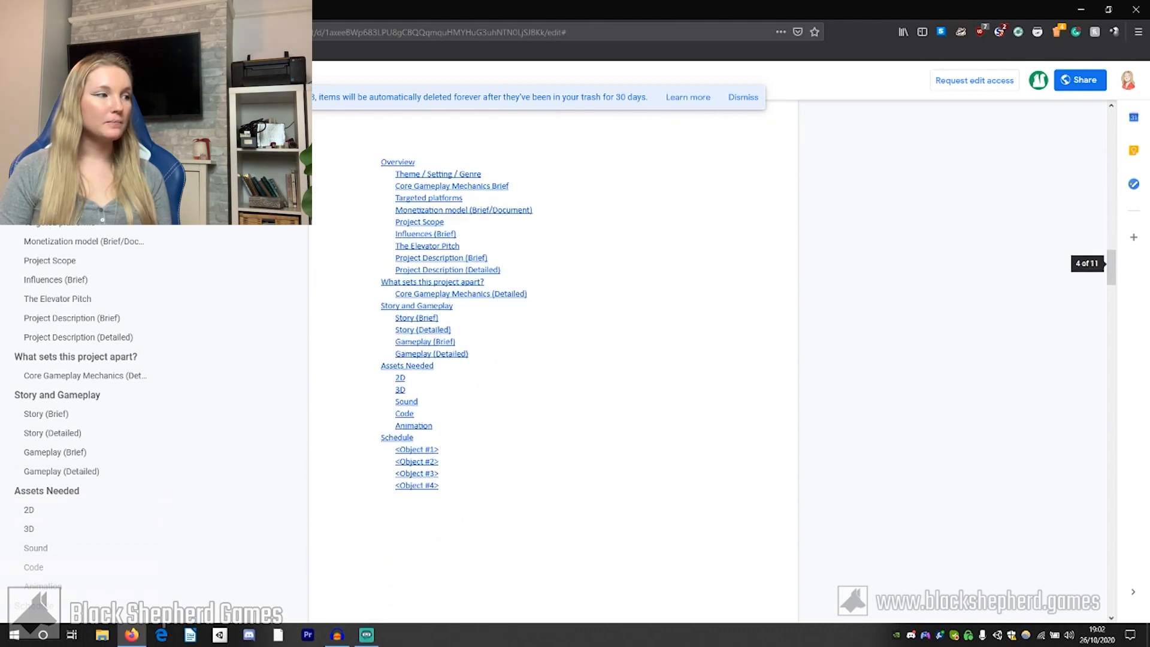
pyautogui.click(398, 161)
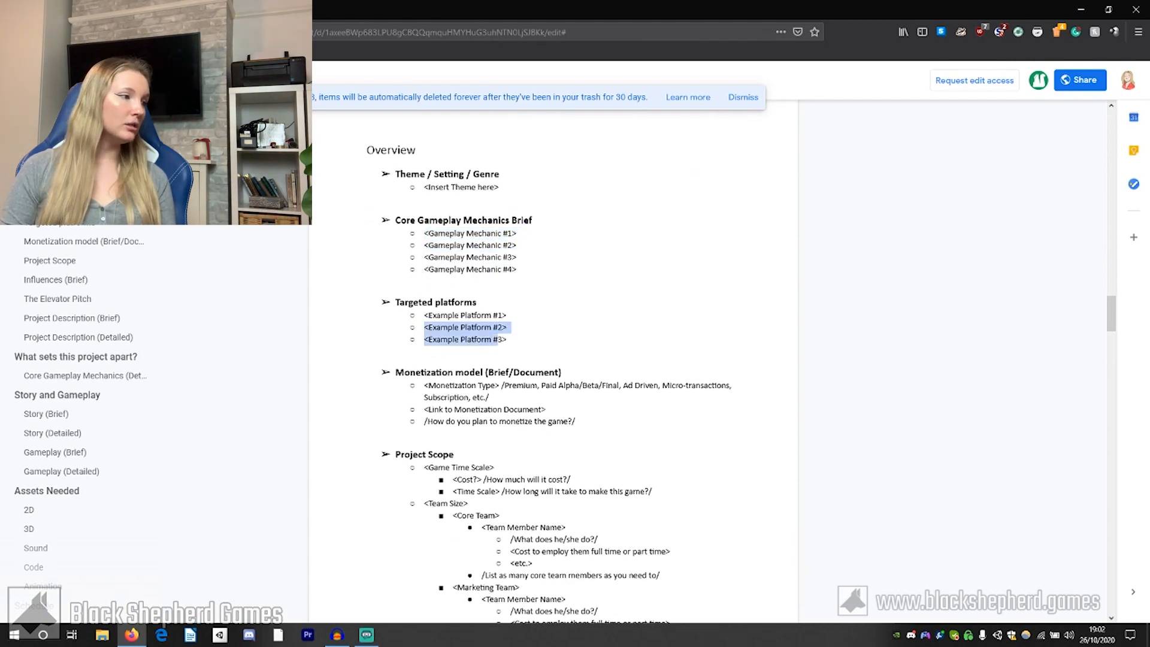
# - Scroll through Project Scope, Influences, Elevator Pitch and Project Description placeholders
pyautogui.scroll(-3)
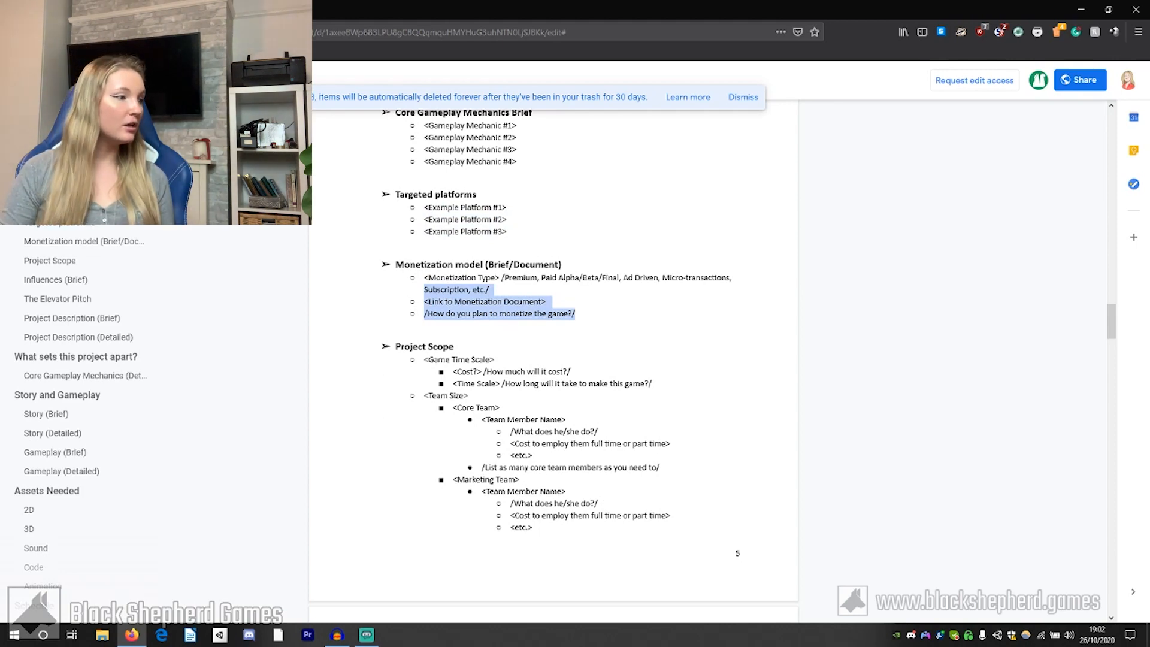
pyautogui.scroll(-3)
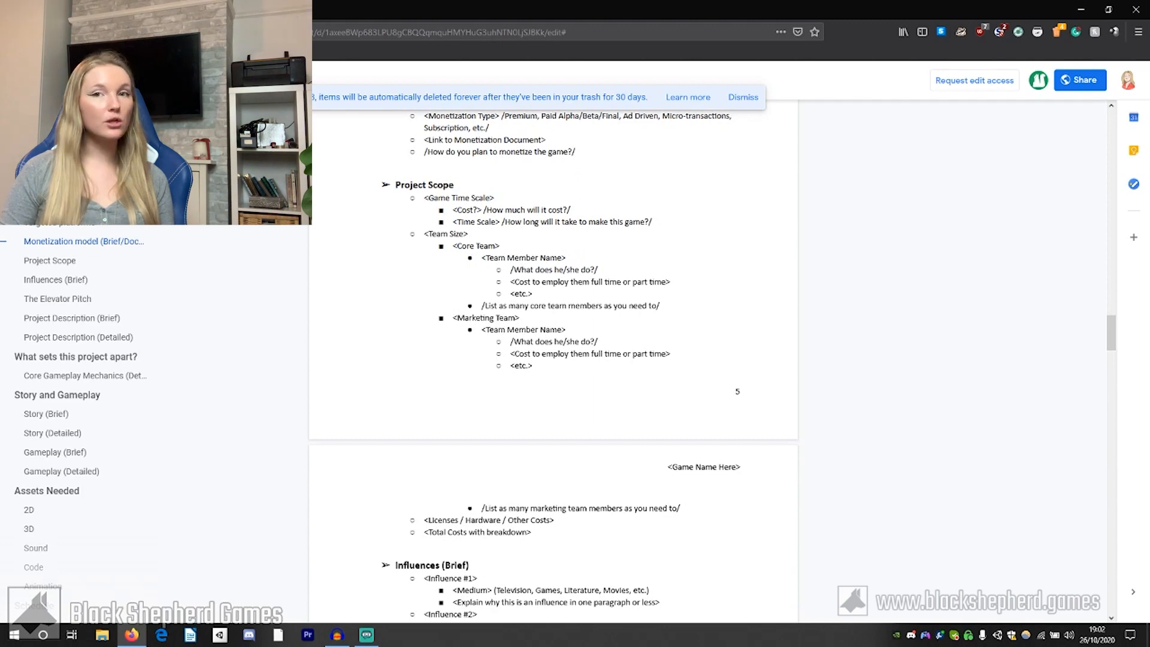
pyautogui.doubleClick(459, 198)
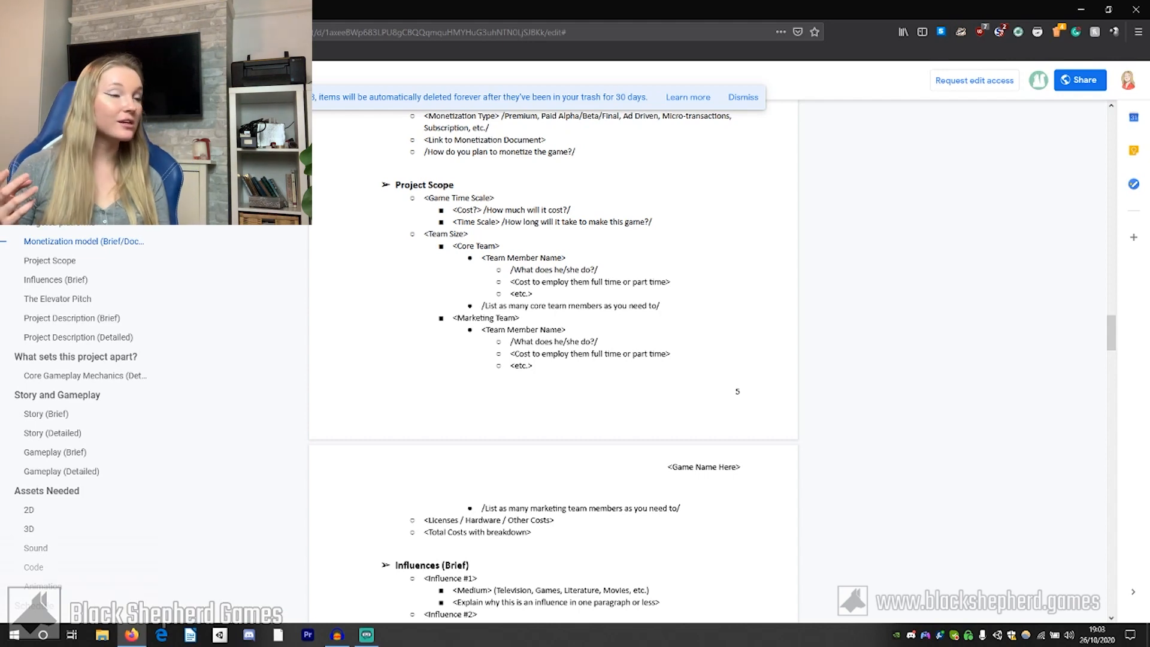
pyautogui.scroll(-3)
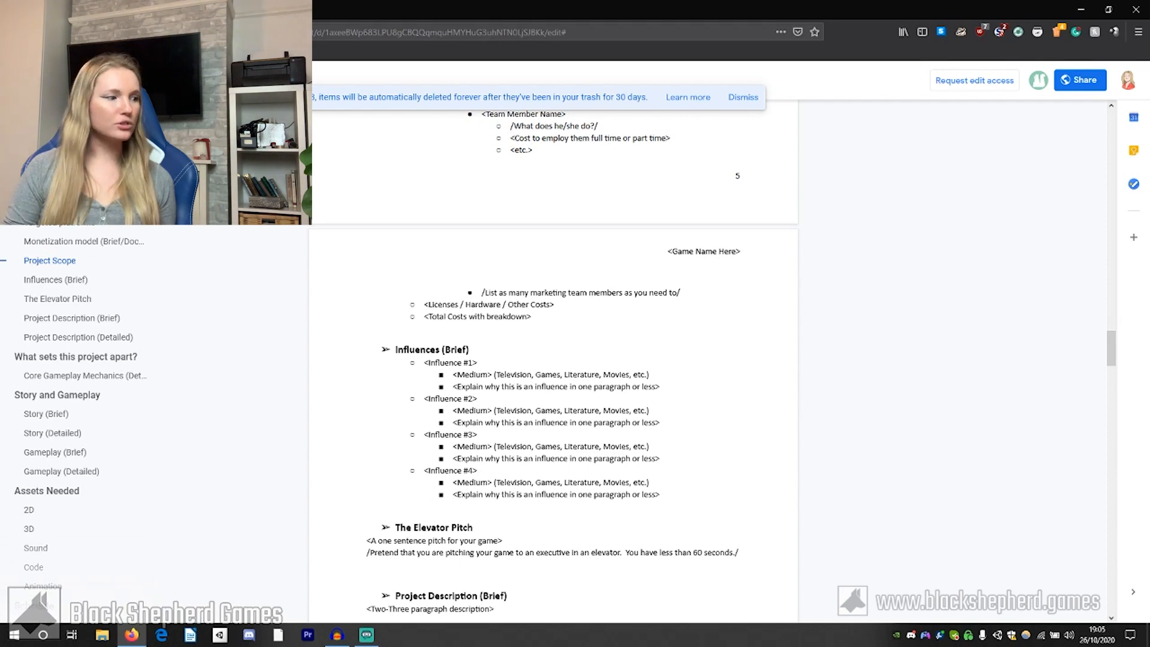
pyautogui.scroll(-3)
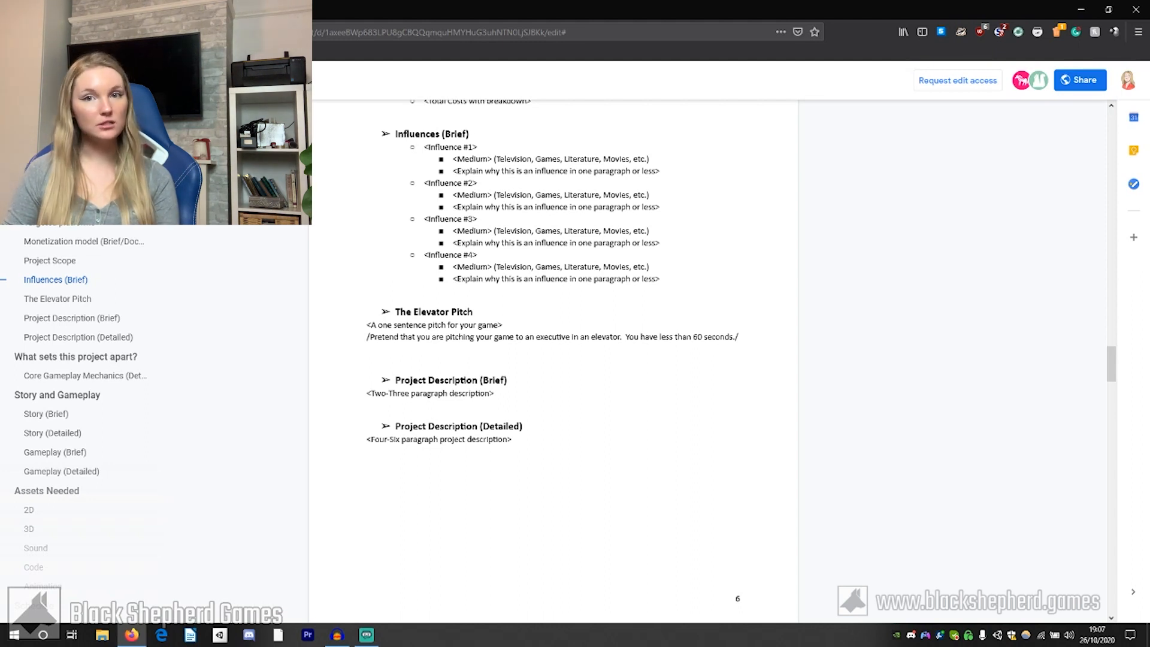
# - Scroll to the 'What sets this project apart?' reasons and Core Gameplay Mechanics (Detailed)
pyautogui.scroll(3)
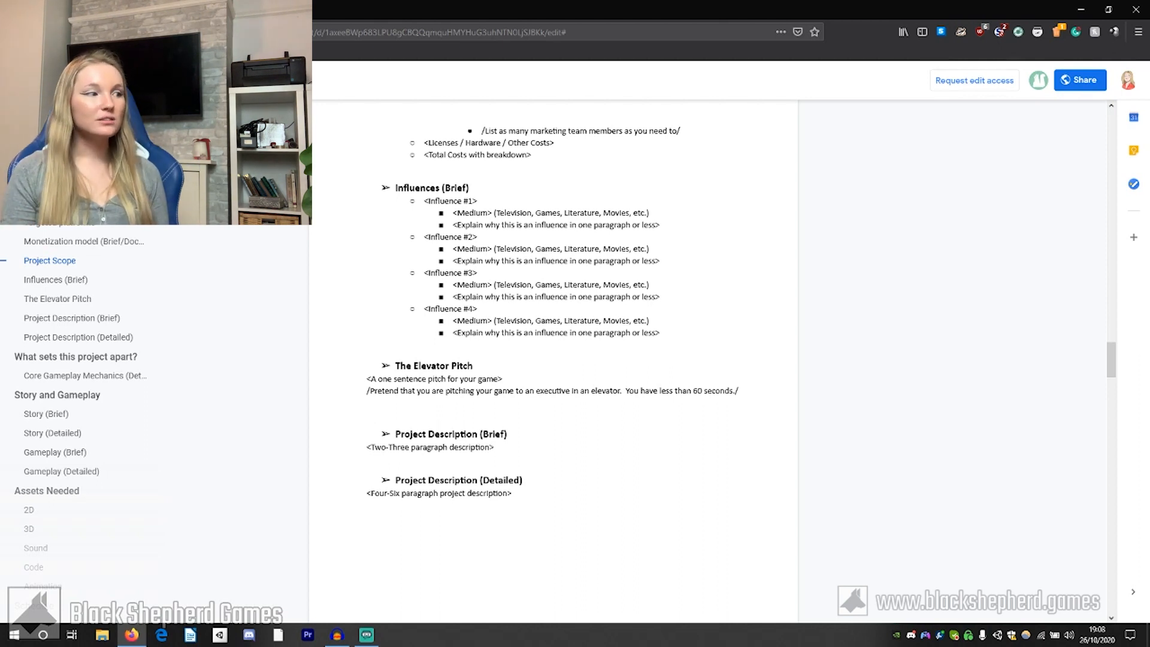
pyautogui.scroll(-3)
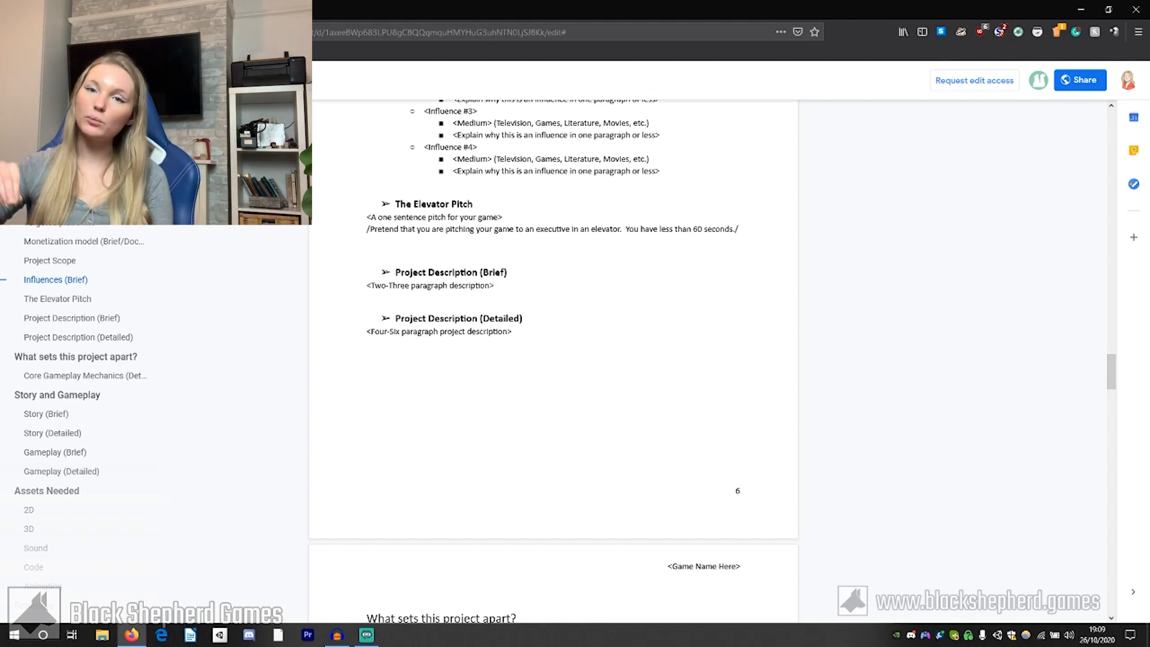
pyautogui.scroll(-3)
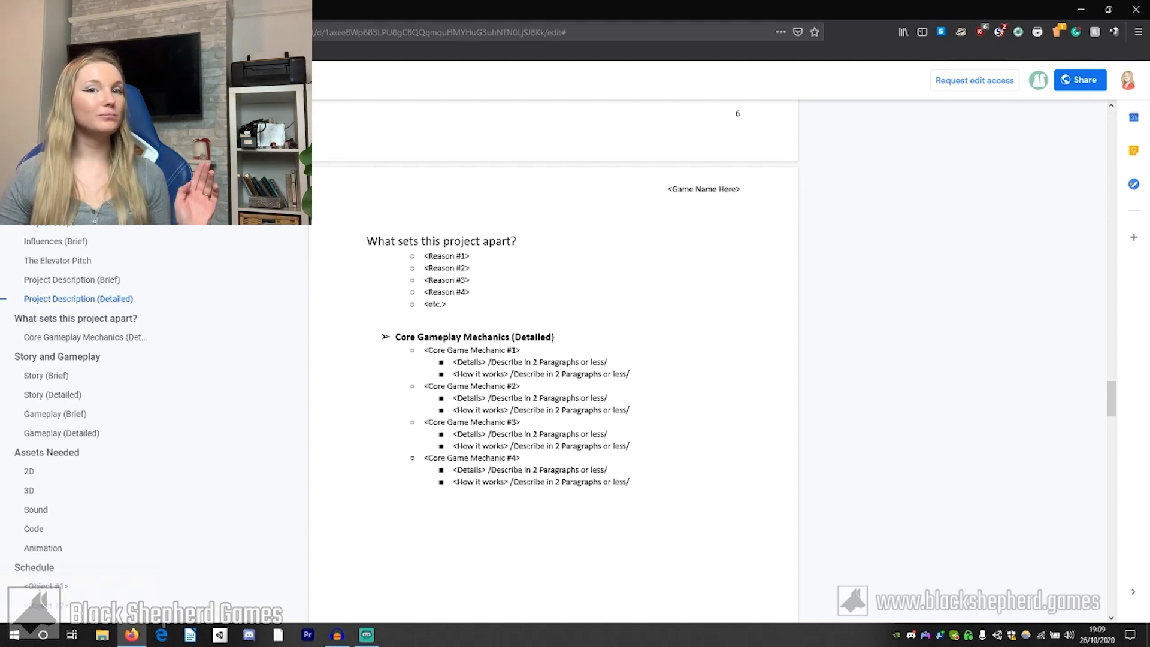
# - Scroll down to the Assets Needed heading with its 2D, 3D and Sound lists
pyautogui.click(472, 292)
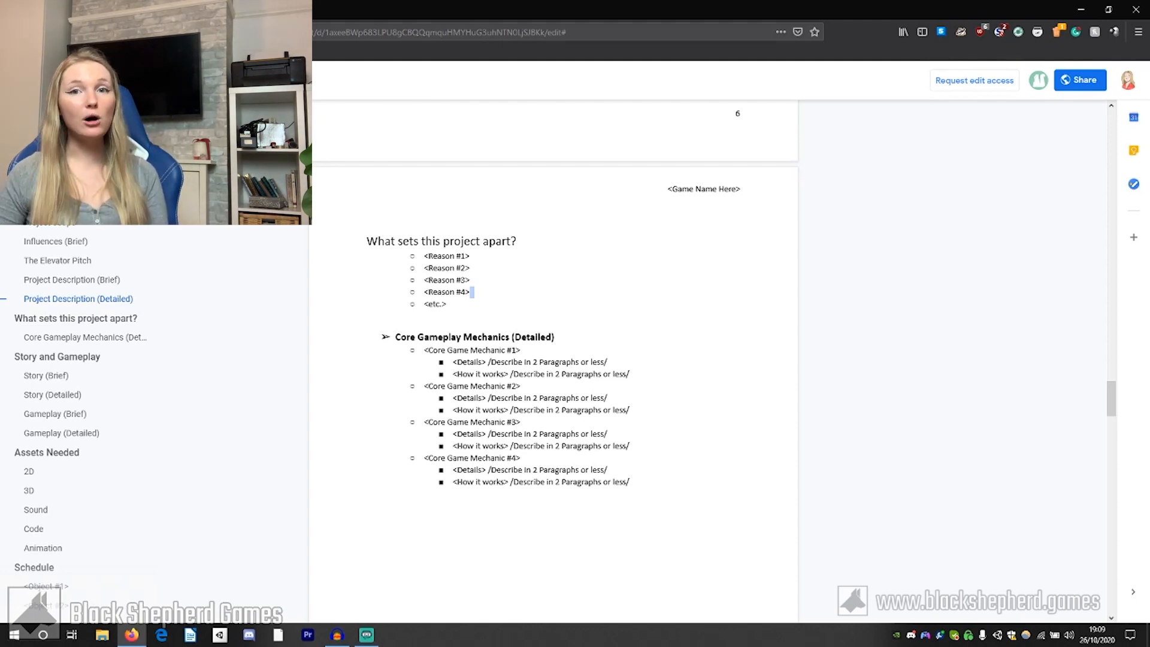
pyautogui.scroll(-3)
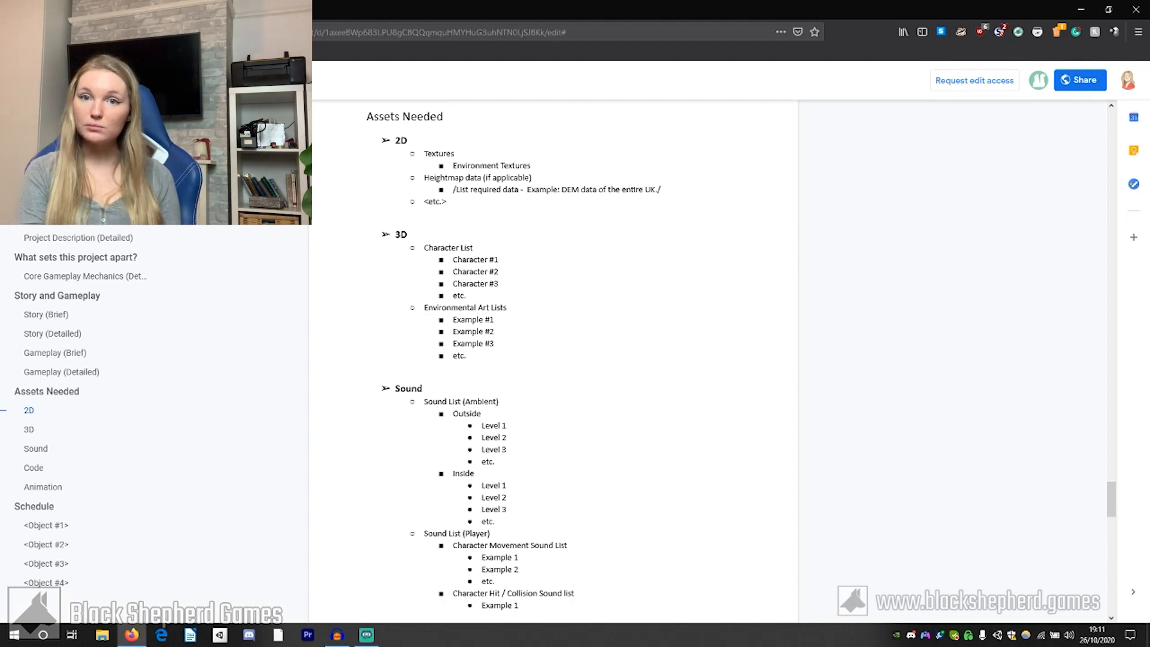
# - Scroll down to the Code and Animation asset lists on page 10
pyautogui.scroll(-3)
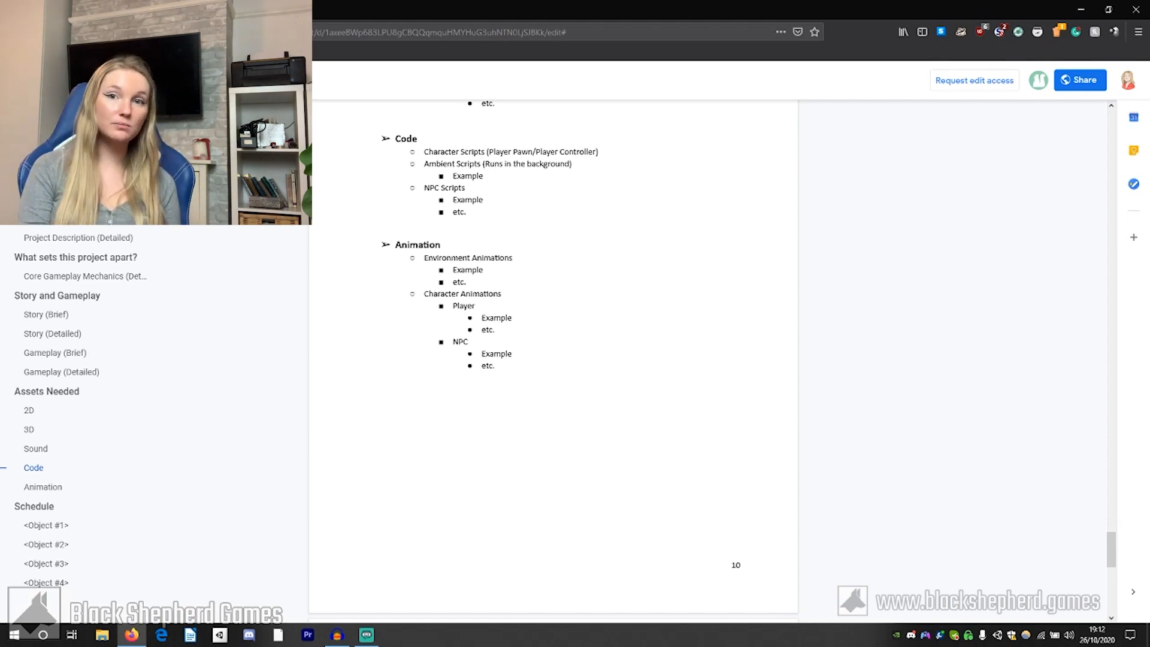
pyautogui.scroll(-3)
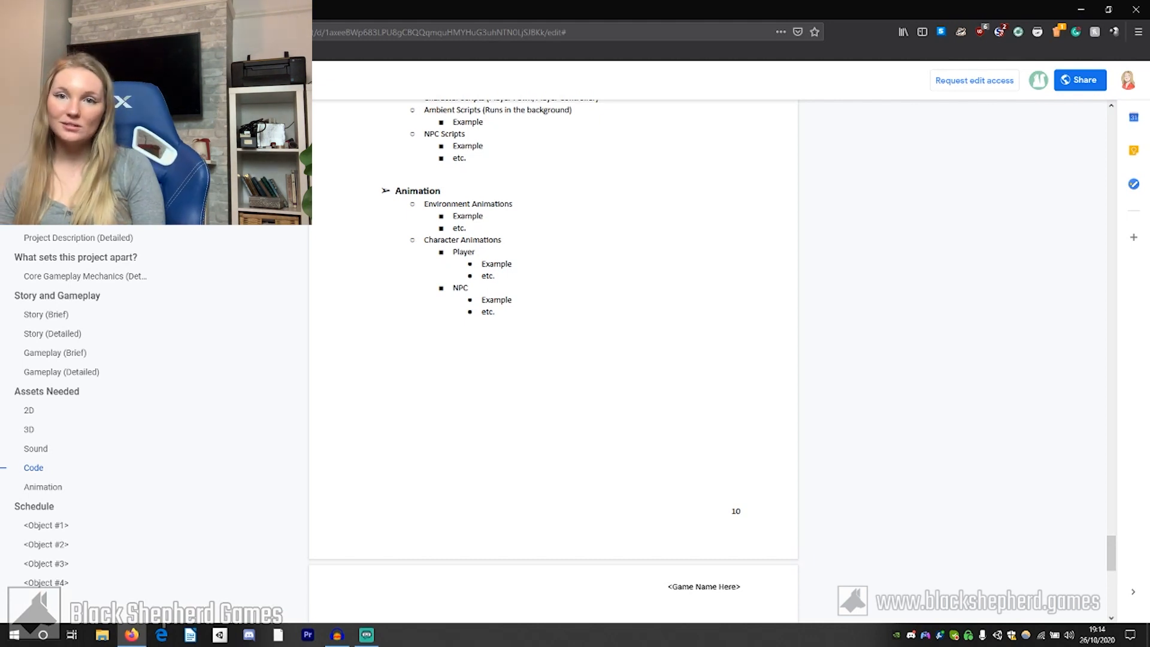
# - Scroll down to the Schedule section's time scales and milestones for Objects #2 to #4
pyautogui.scroll(-3)
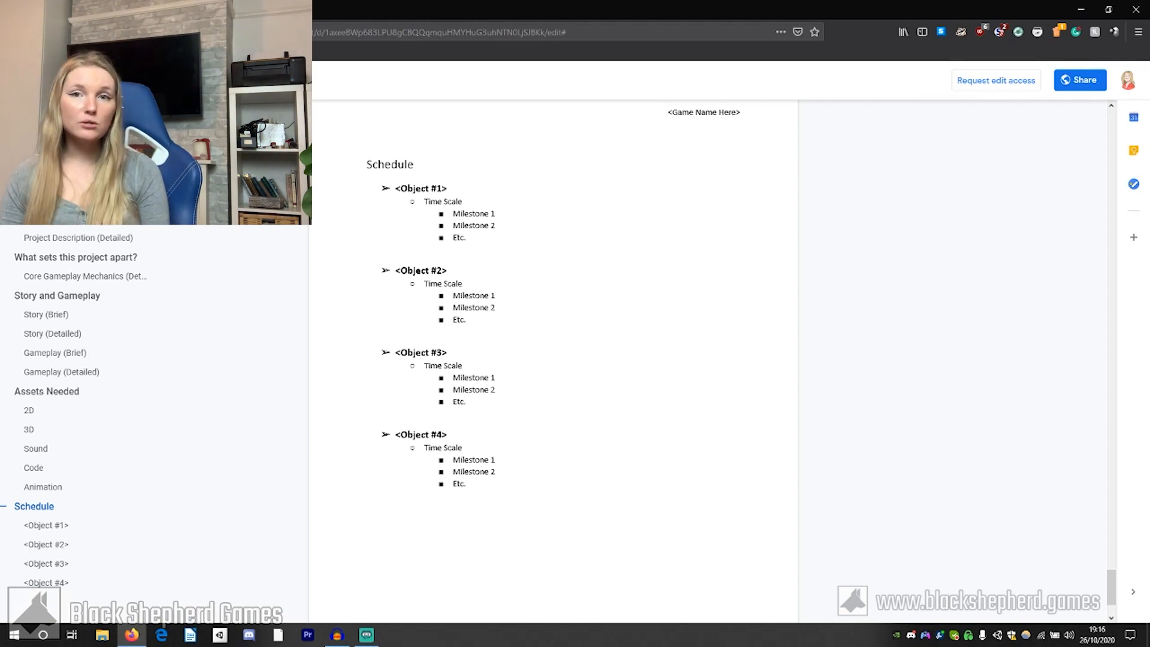
pyautogui.scroll(-3)
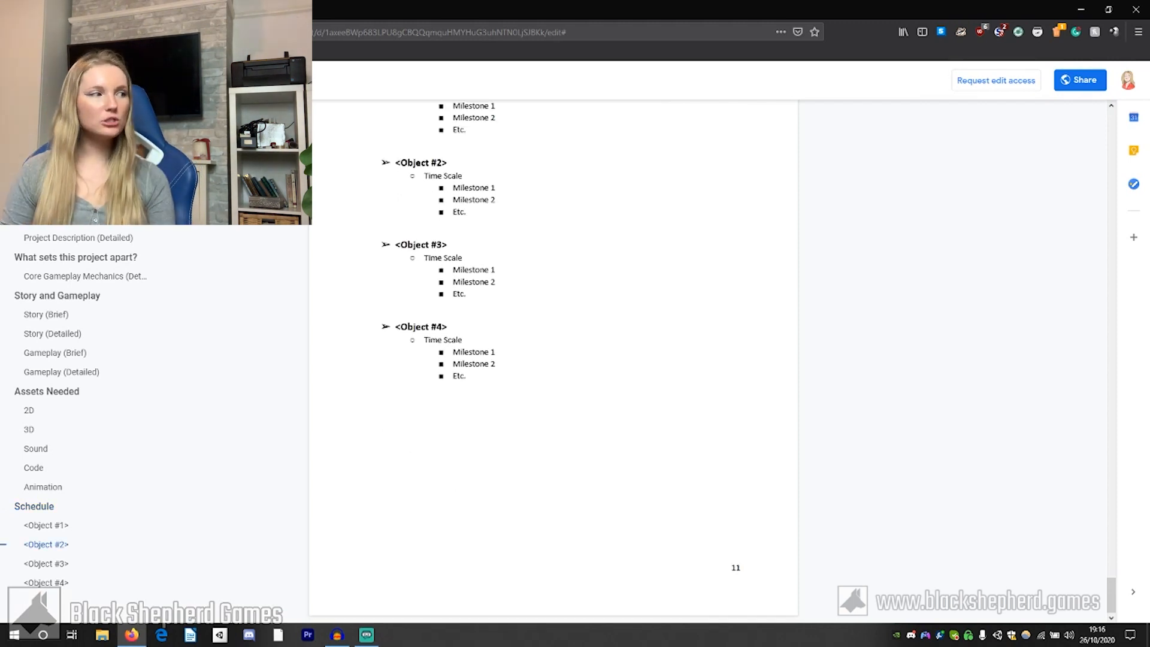